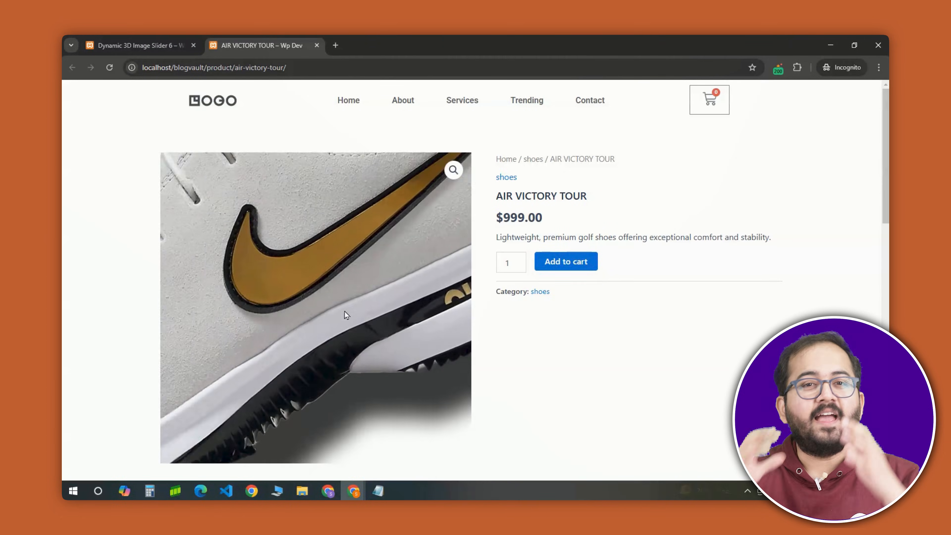
Step: Add the AIR VICTORY TOUR shoes to the cart and open the Dynamic 3D Image Slider page in Elementor
left_click(565, 261)
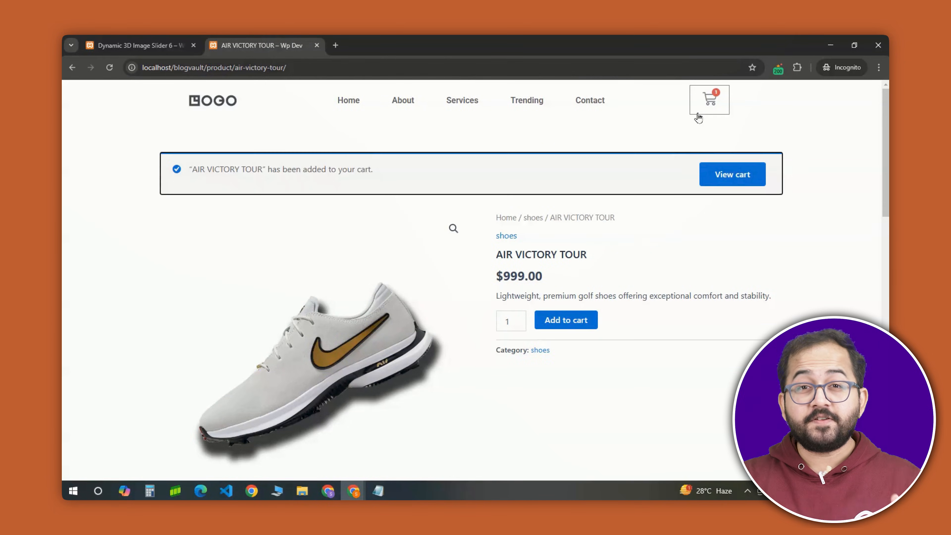
left_click(709, 99)
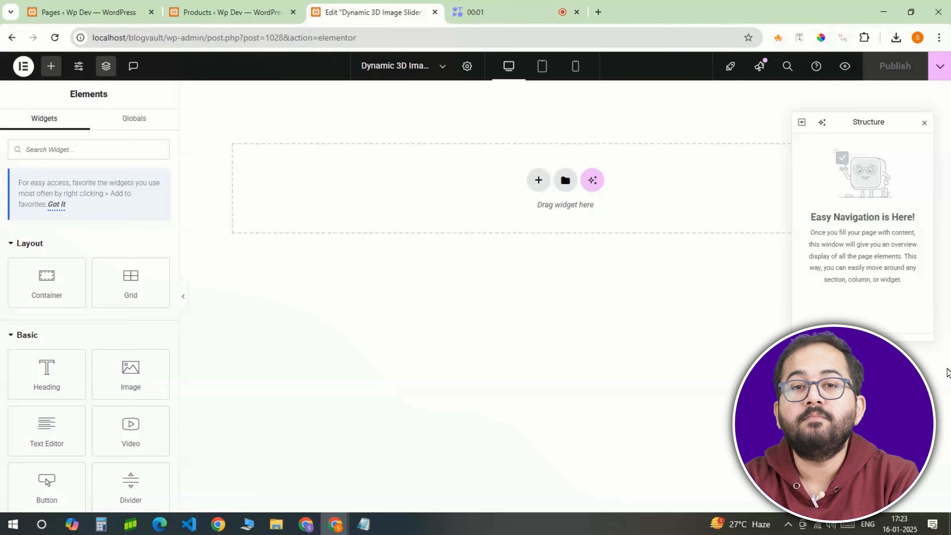
Step: Add a new full-width Flexbox container to the page
left_click(537, 179)
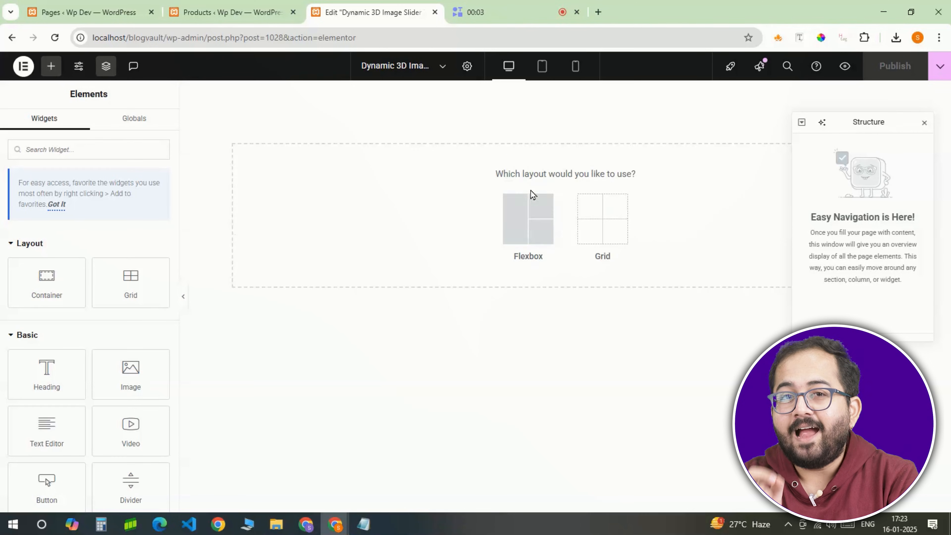
left_click(527, 219)
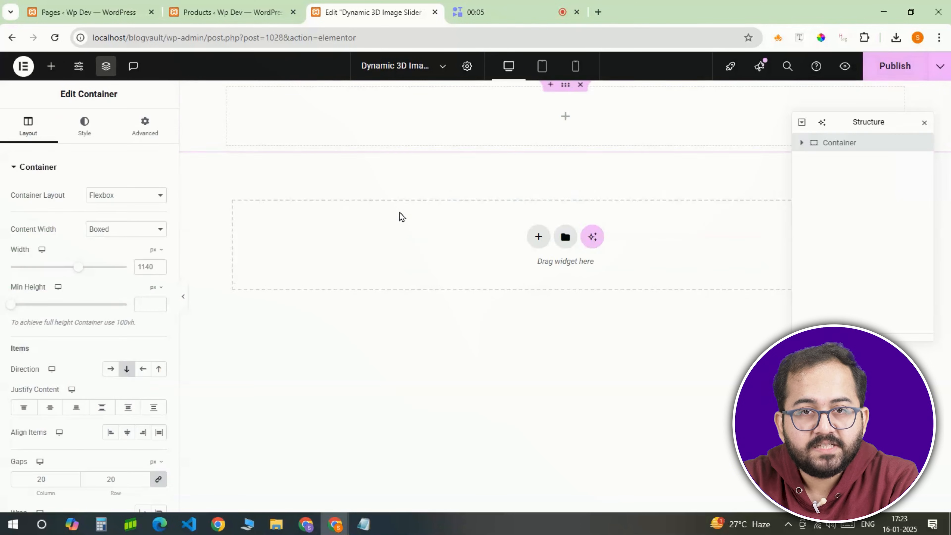
left_click(124, 229)
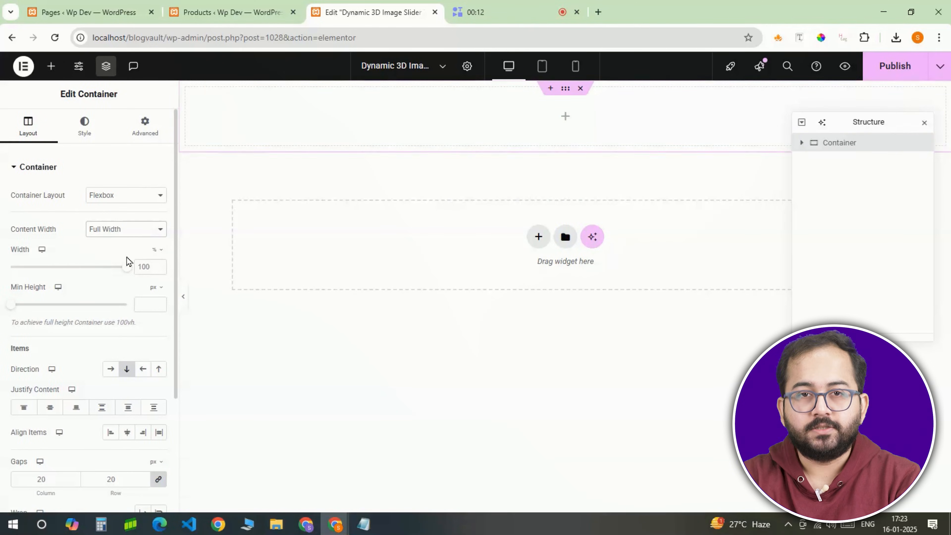
mouse_move(84, 125)
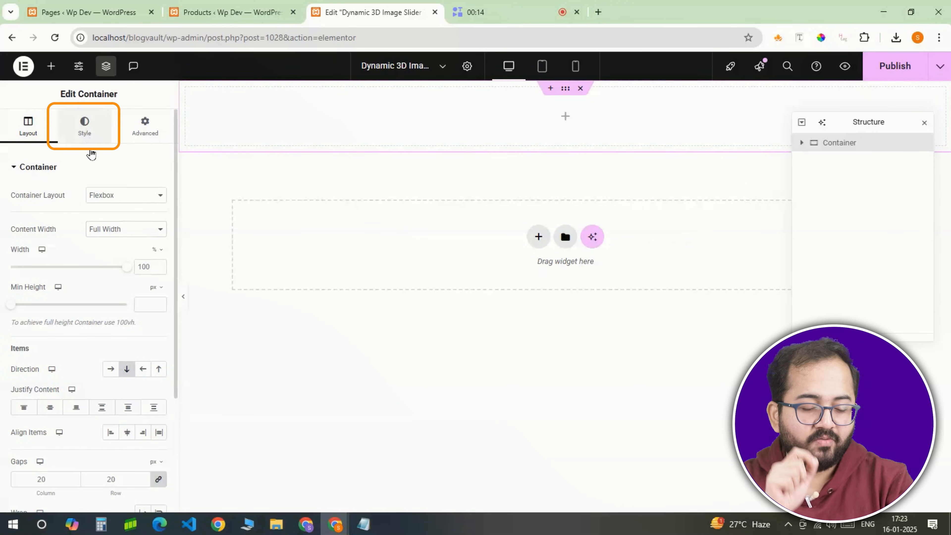
Step: Give the container a black #000000 background and the CSS class 'banner'
left_click(84, 125)
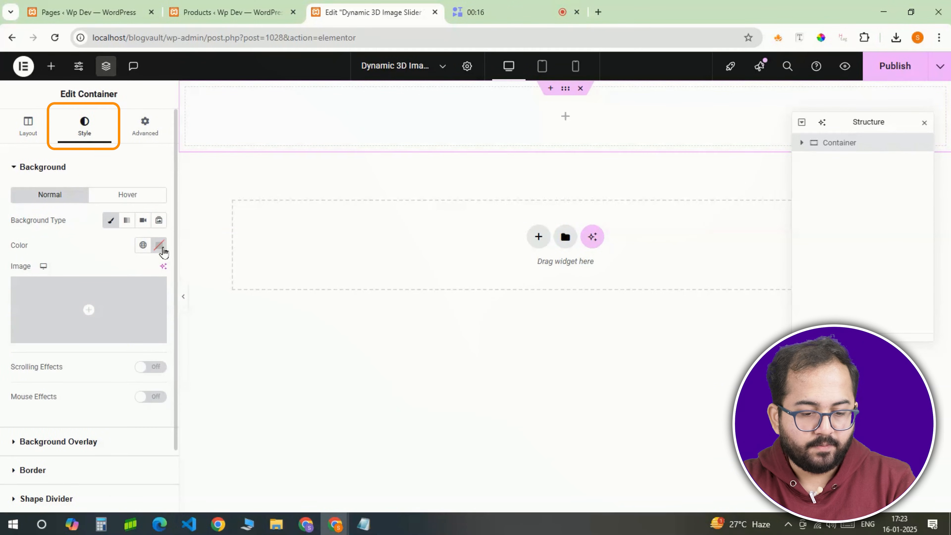
left_click(158, 245)
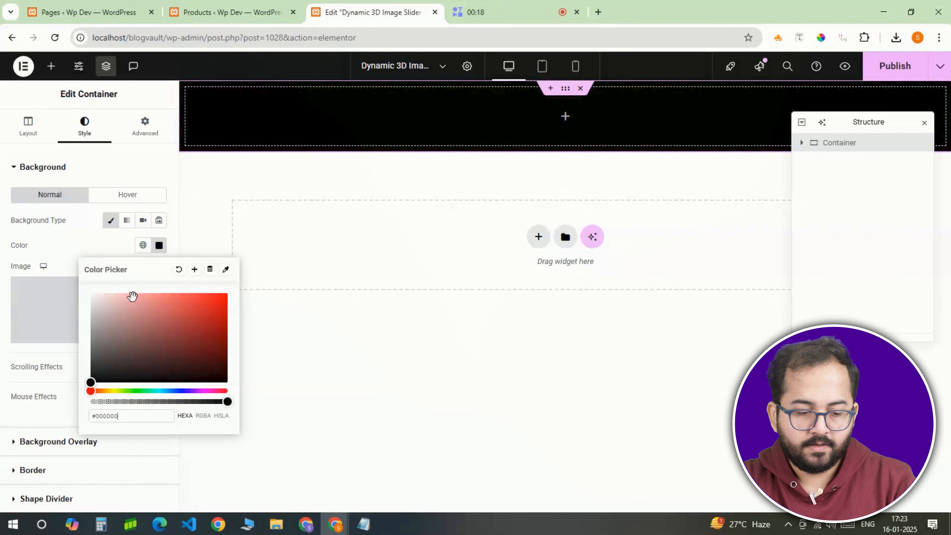
left_click(159, 245)
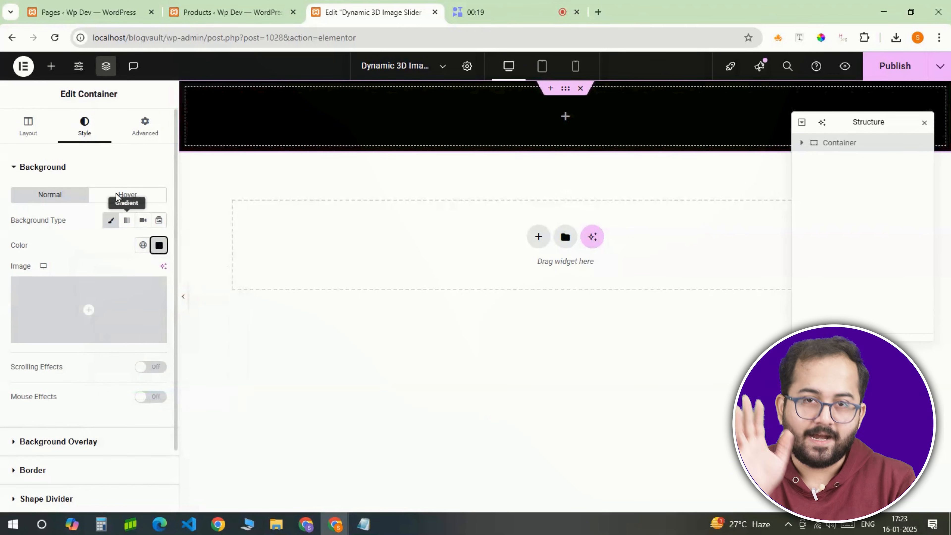
left_click(145, 127)
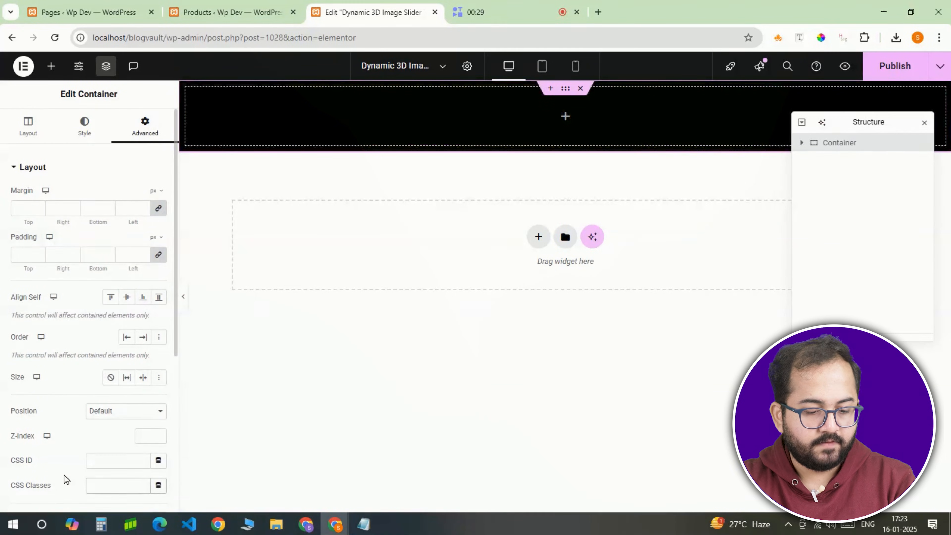
type("banner")
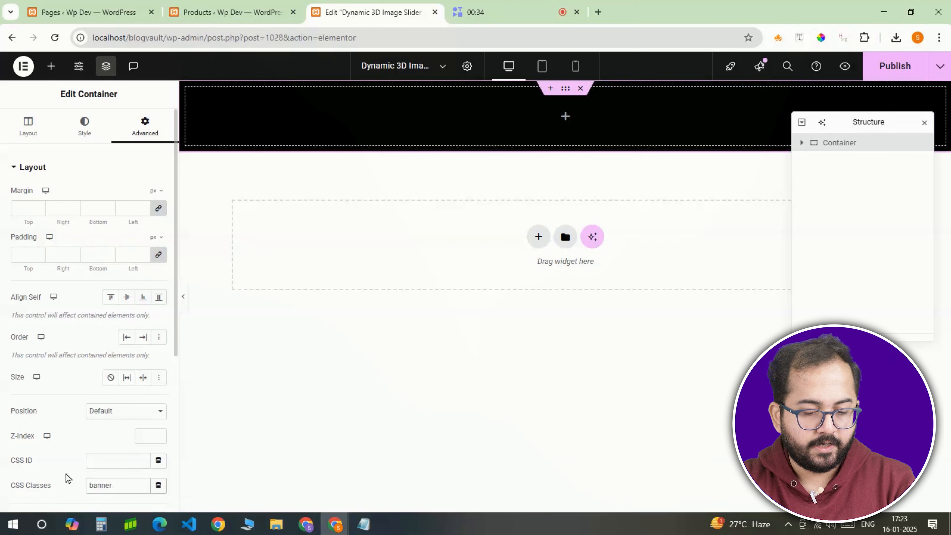
Step: Nest a full-width container inside the banner with the CSS class 'slider'
left_click(51, 66)
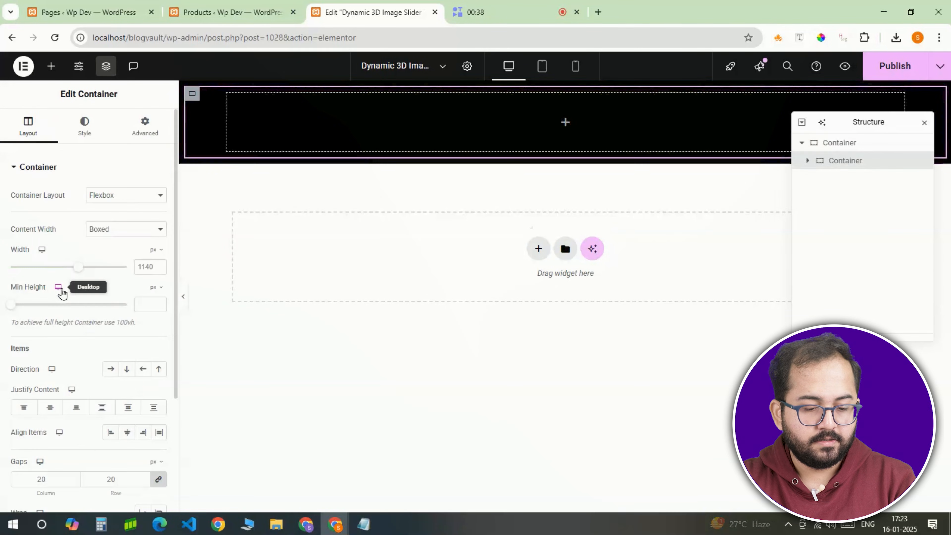
left_click(124, 229)
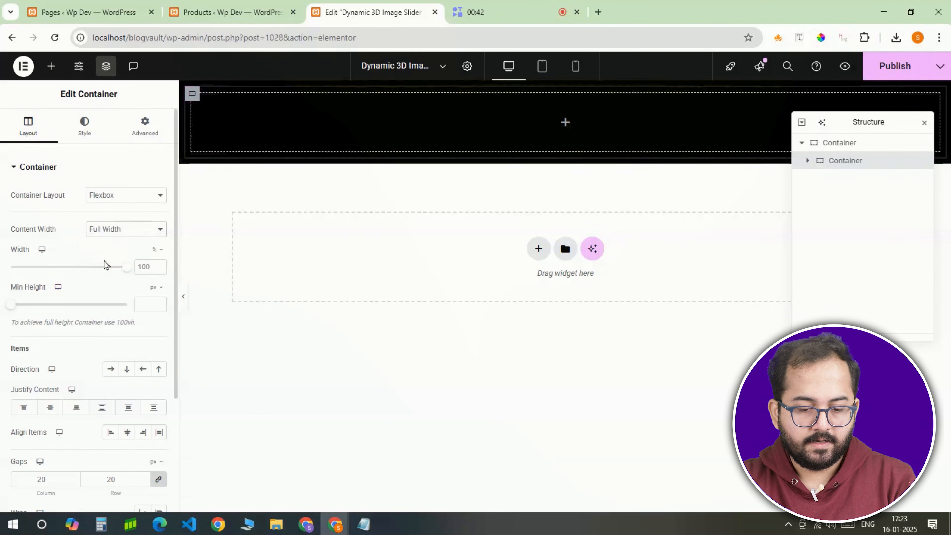
scroll("down", 3)
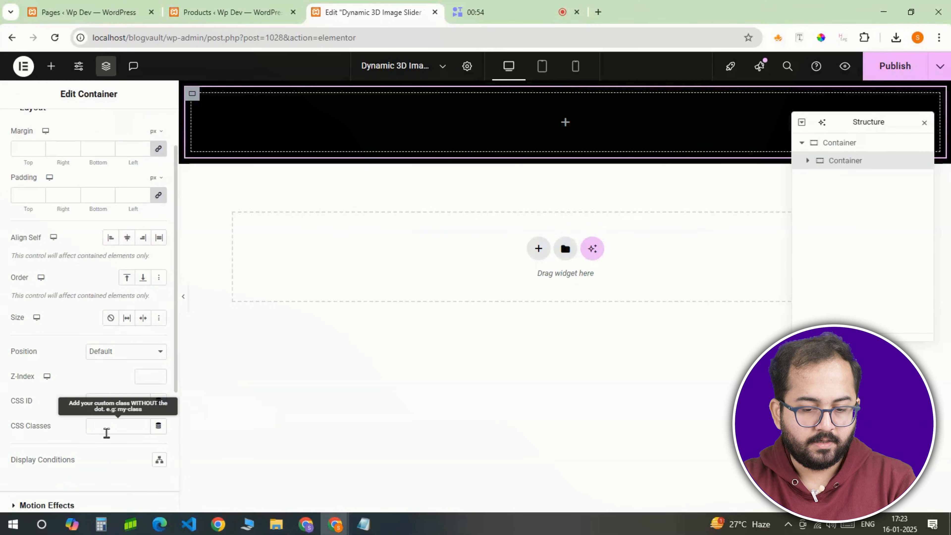
left_click(118, 426)
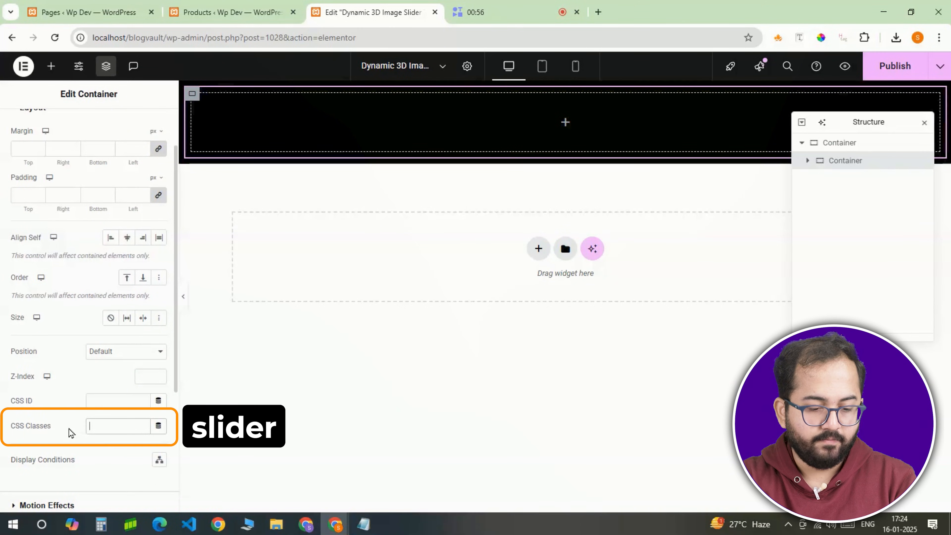
type("slider")
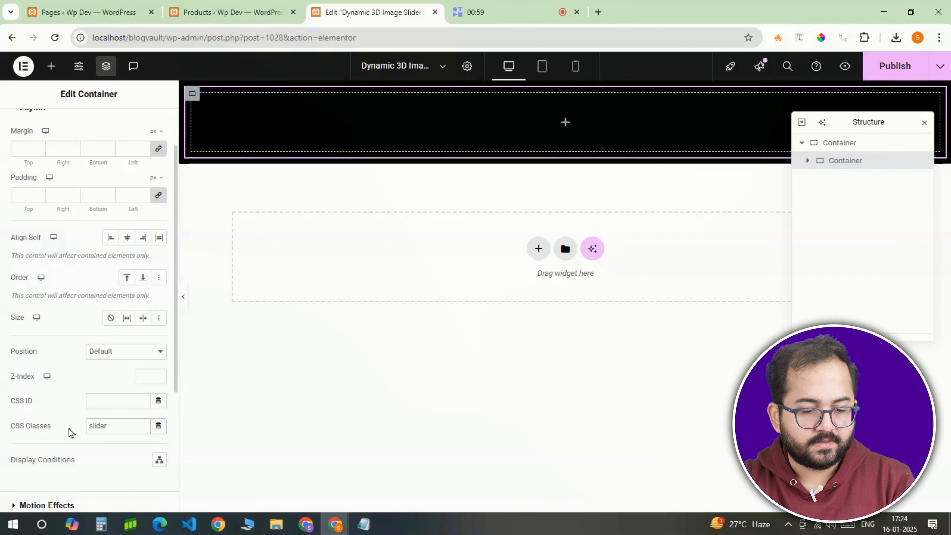
Step: Rename the containers in Structure, naming the inner one 'Slider'
left_click(144, 125)
type("Banner")
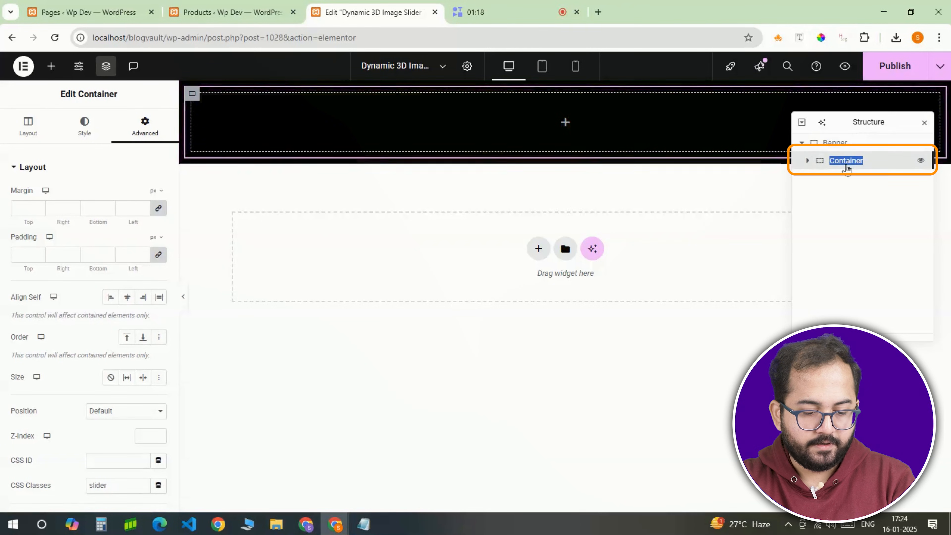
type("Slider")
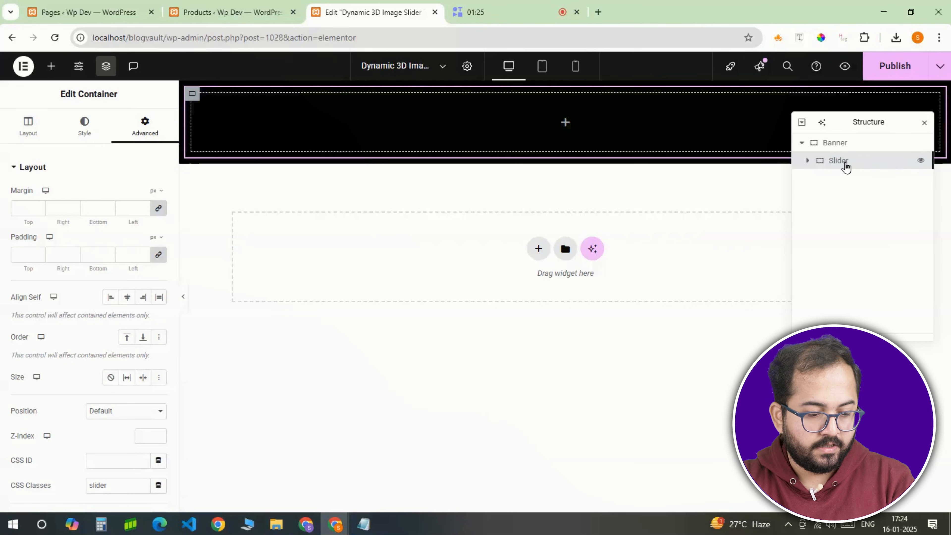
mouse_move(51, 66)
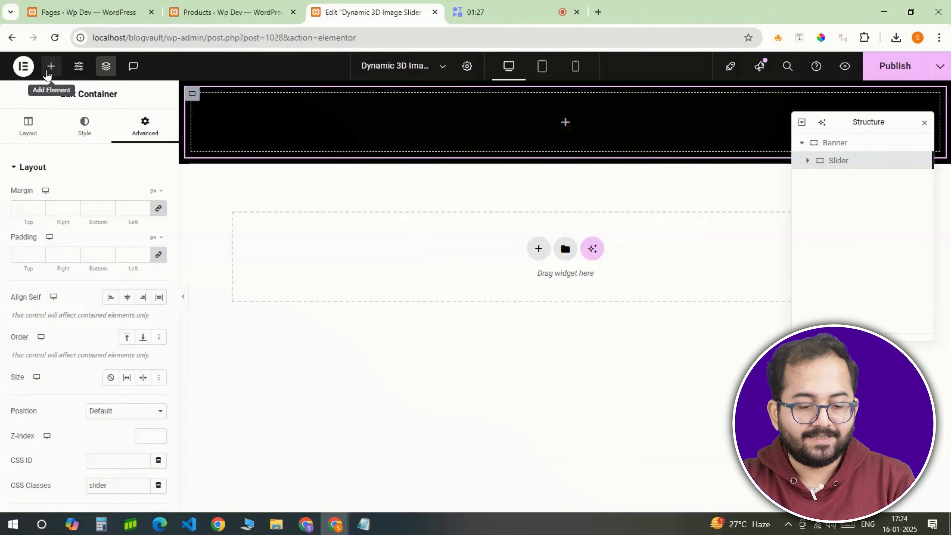
Step: Add a container inside Slider with the CSS class 'item'
left_click(51, 66)
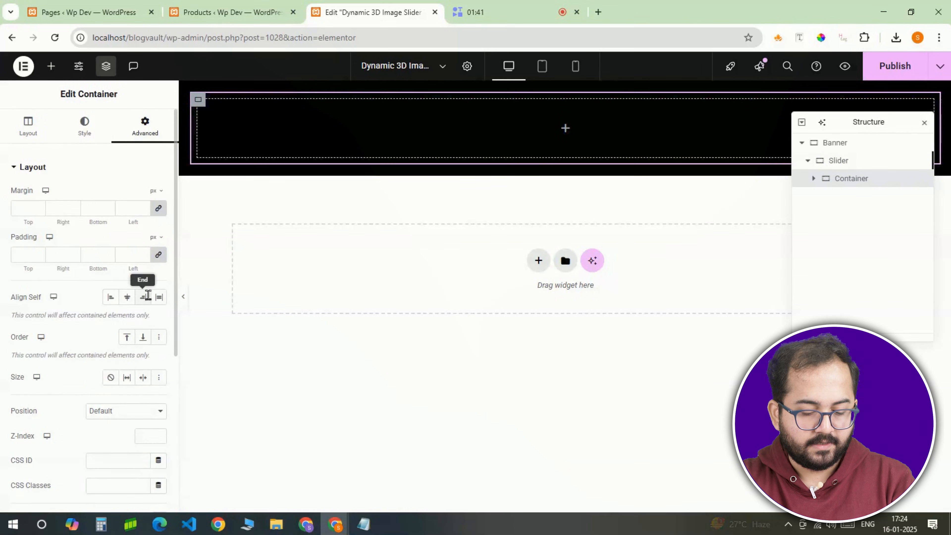
left_click(116, 365)
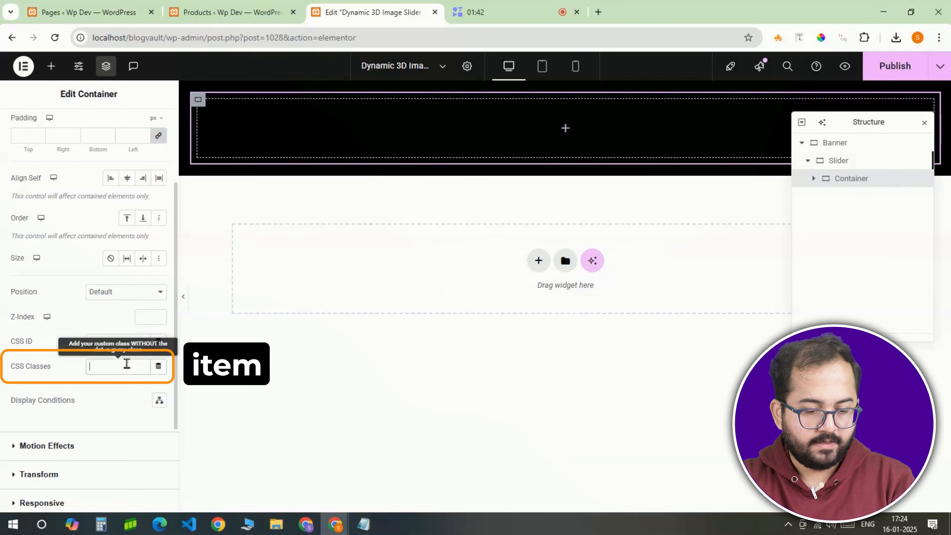
type("item")
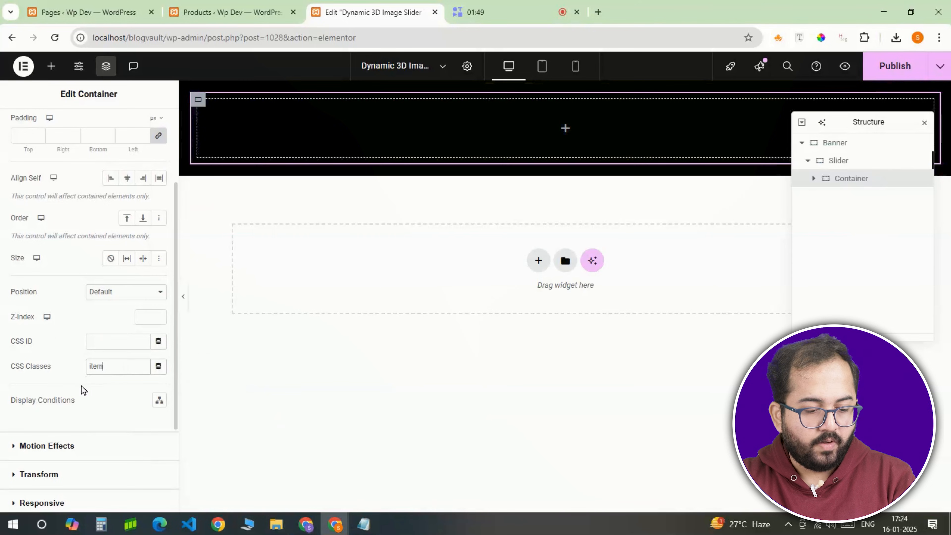
Step: Write custom CSS 'selector { --position: 1; }' on the item container
left_click(145, 125)
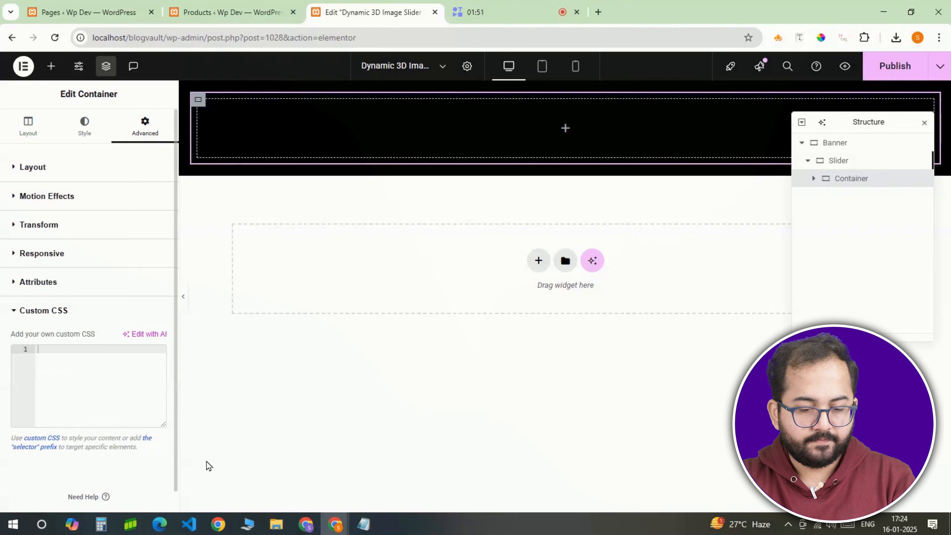
type("selector {")
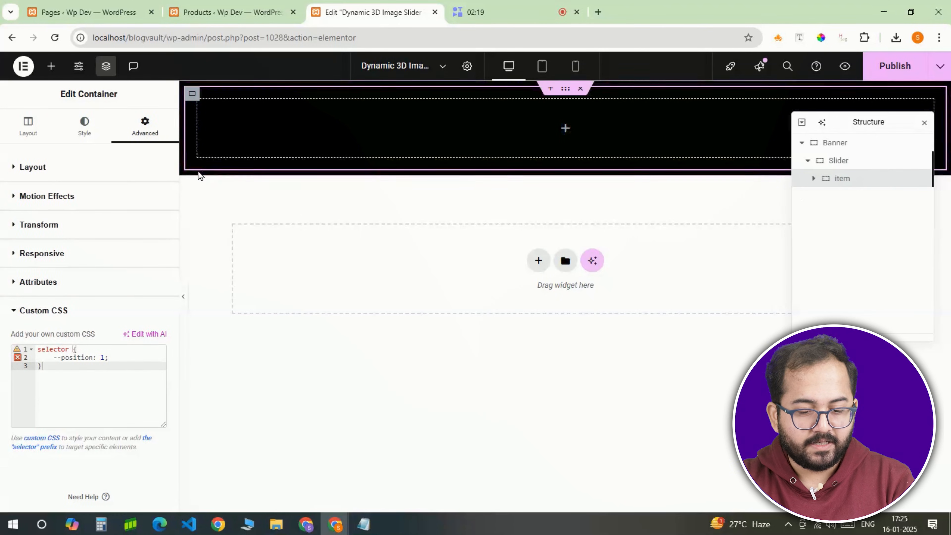
Step: Place an Image widget with a shoe photo inside the item container
left_click(51, 66)
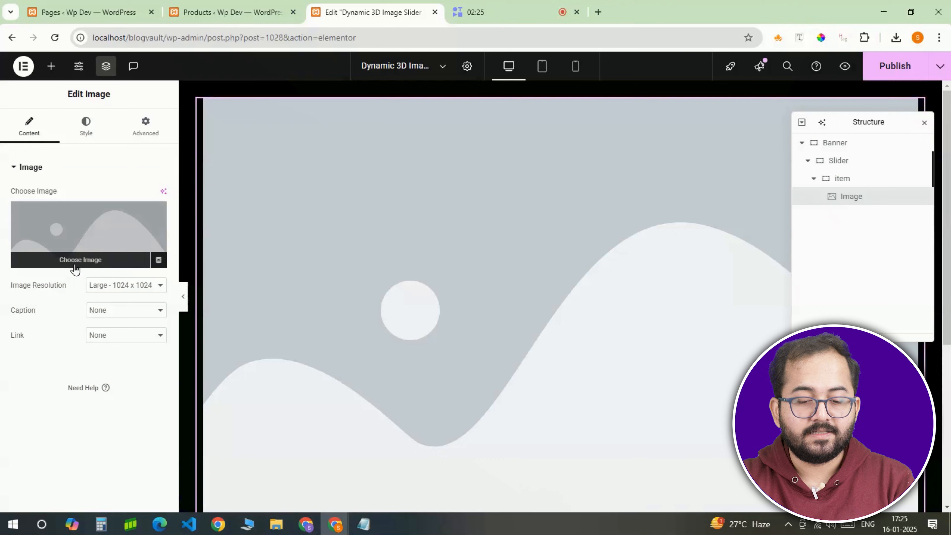
left_click(81, 259)
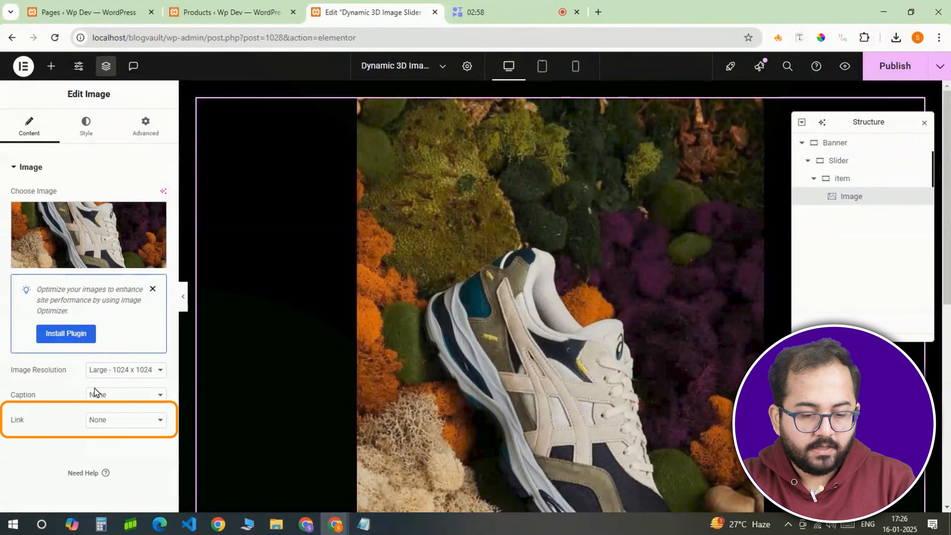
Step: Set the image link to Custom URL and go fetch the product address
left_click(125, 419)
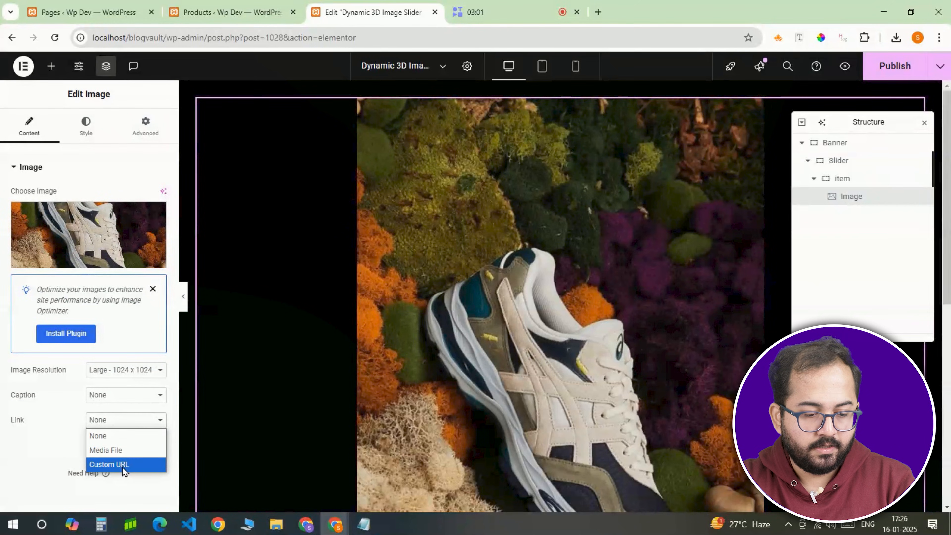
left_click(108, 464)
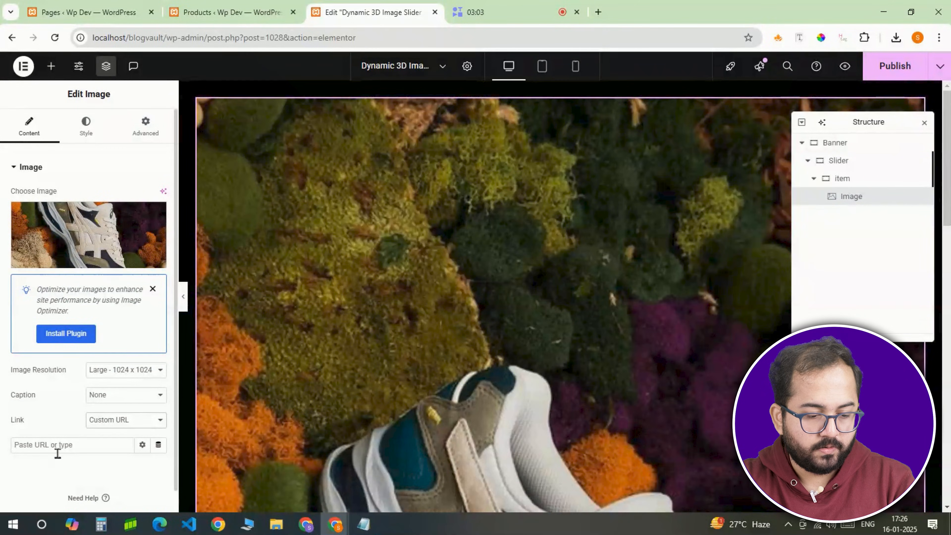
left_click(229, 12)
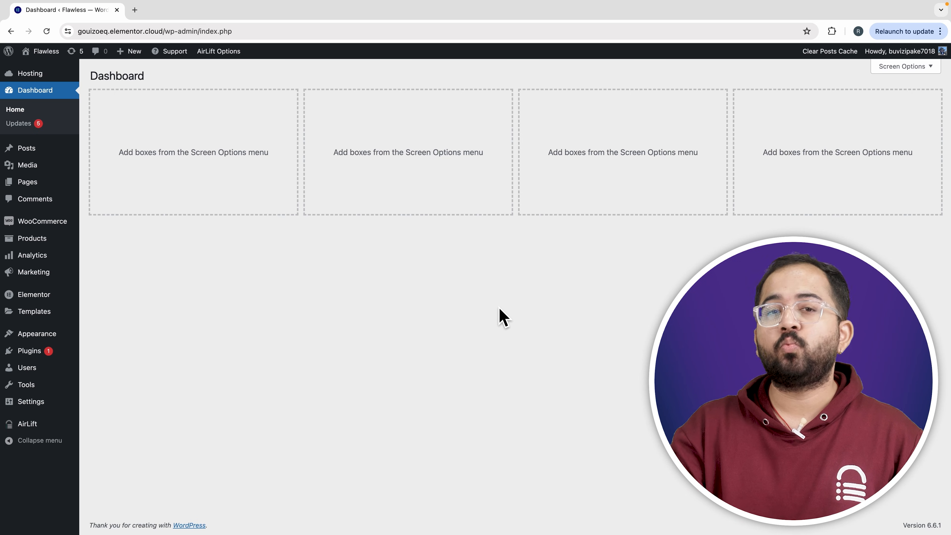
mouse_move(242, 371)
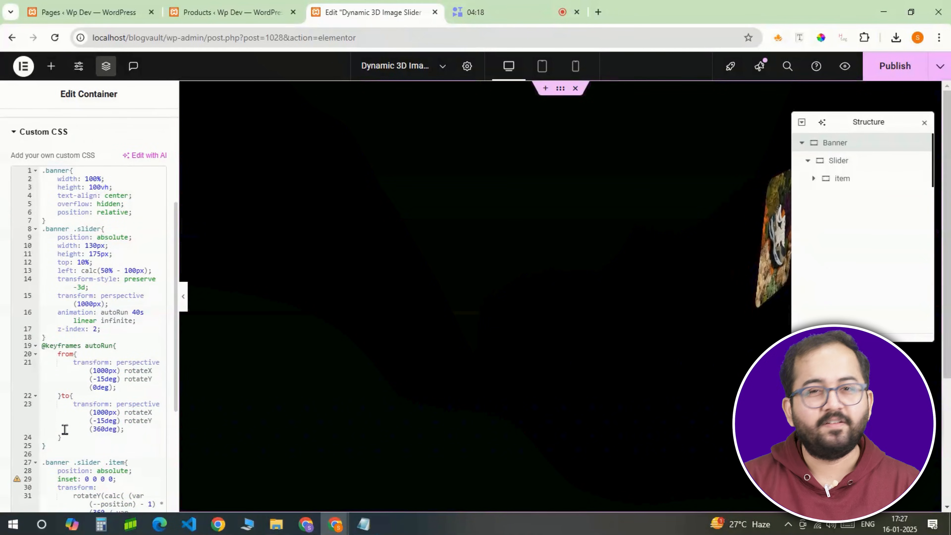
Step: Scroll through the Banner custom CSS holding the .banner, .slider, autoRun, .item and img rules
scroll("down", 3)
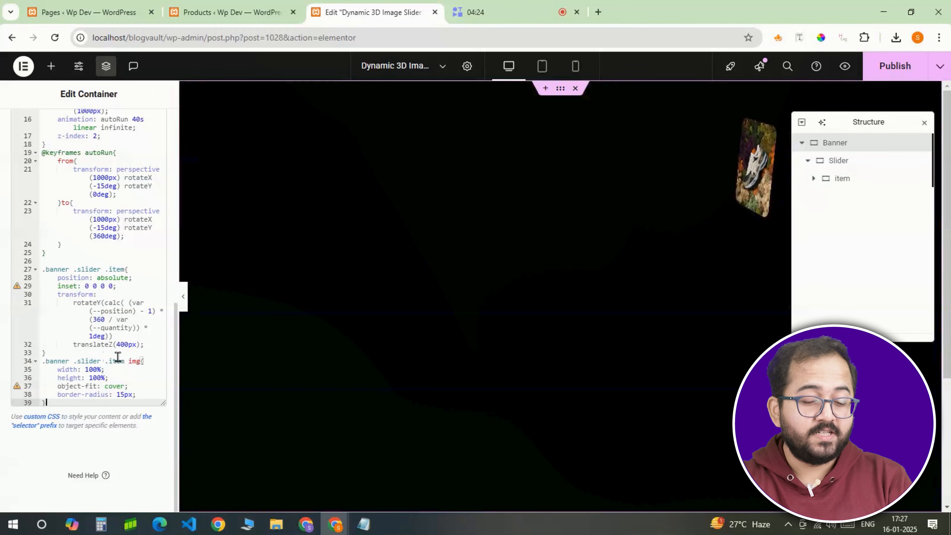
Step: Duplicate the slider item in Structure and expand the copy
right_click(842, 178)
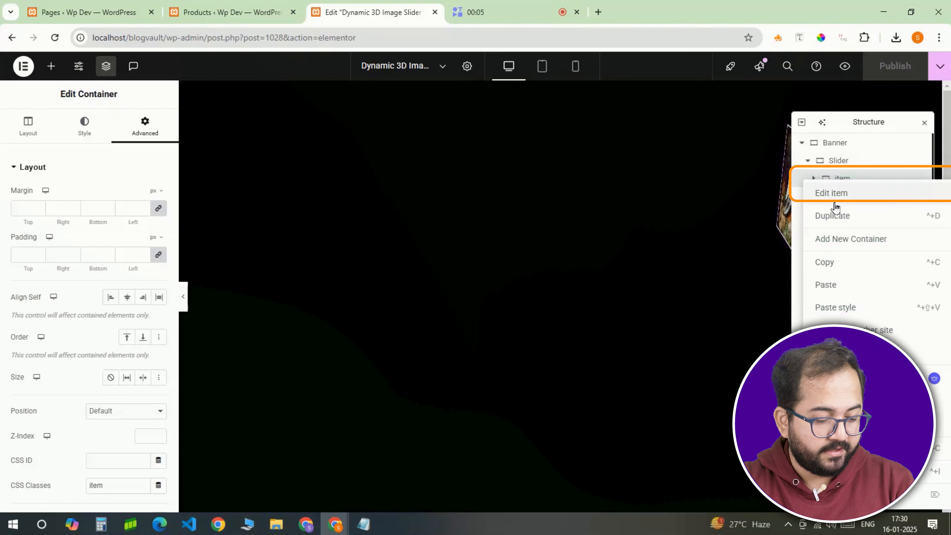
left_click(831, 193)
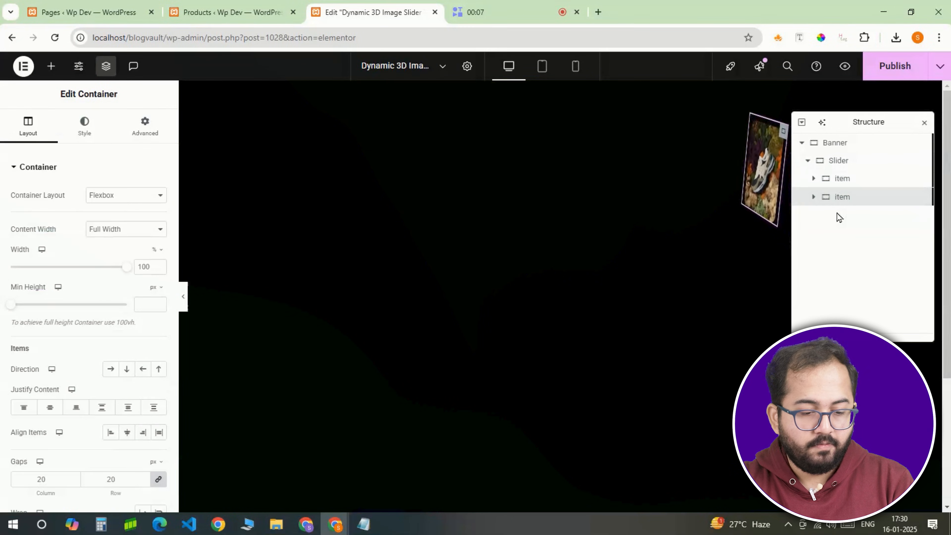
left_click(813, 197)
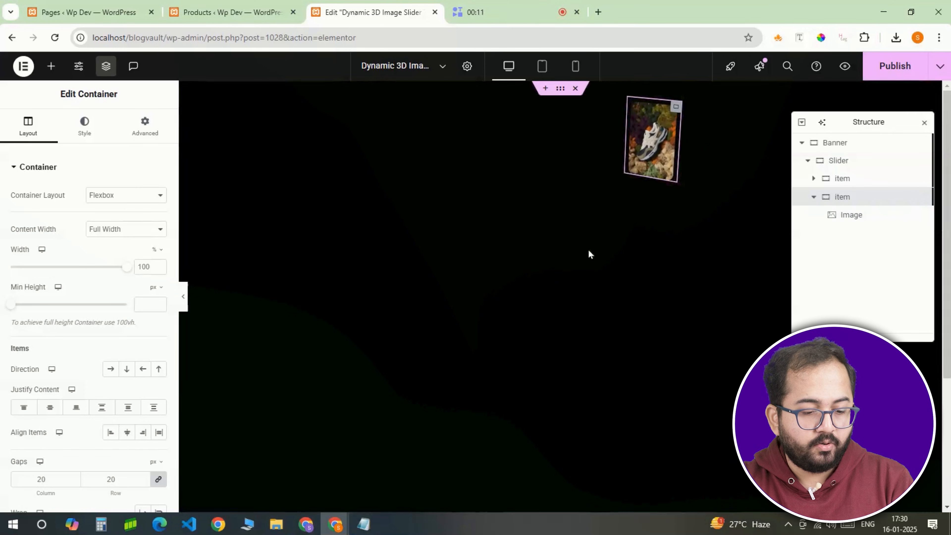
Step: Change the copy's custom CSS --position value to 2
left_click(145, 125)
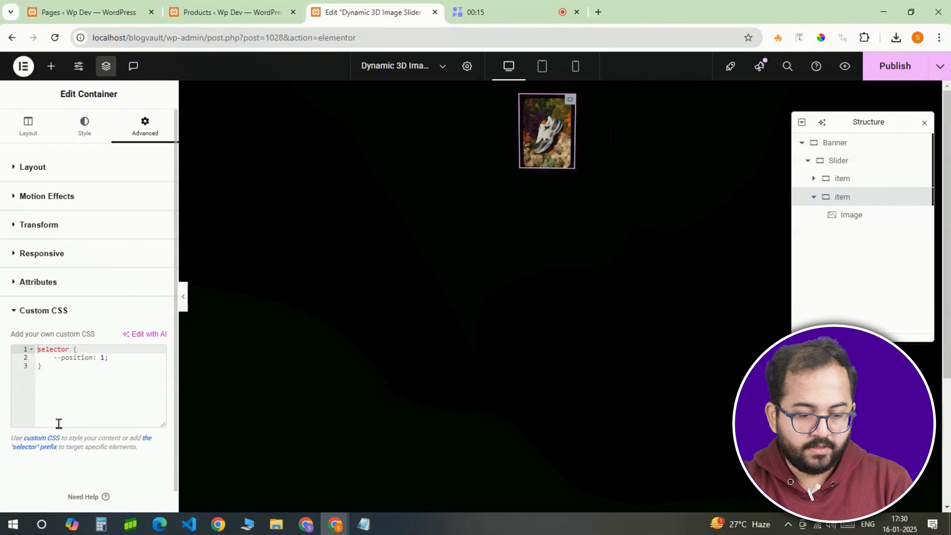
type("2")
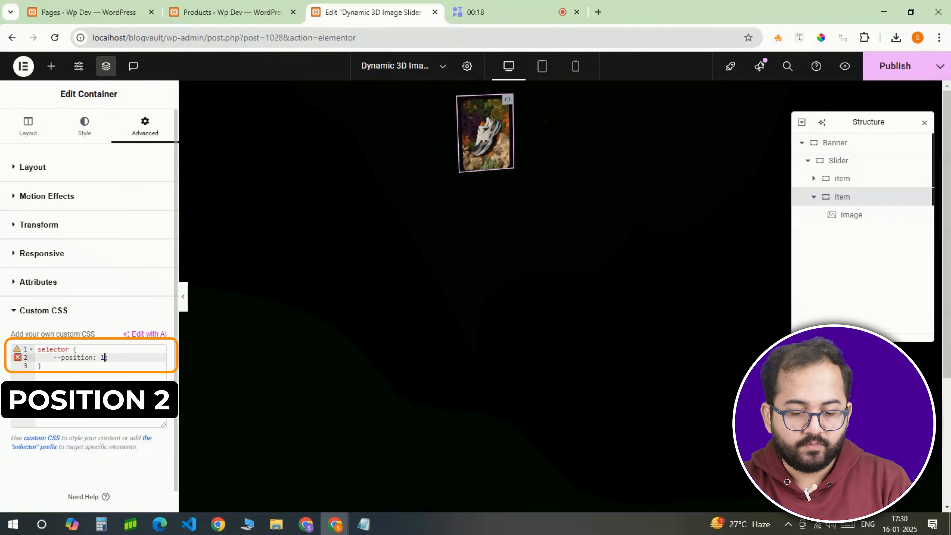
type("2")
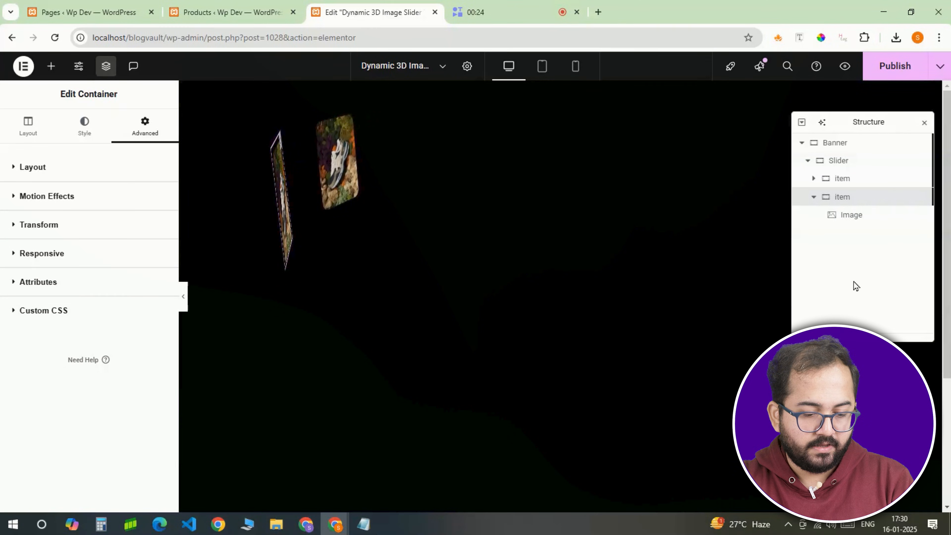
Step: Swap the second item's image for a different shoe photo
left_click(850, 214)
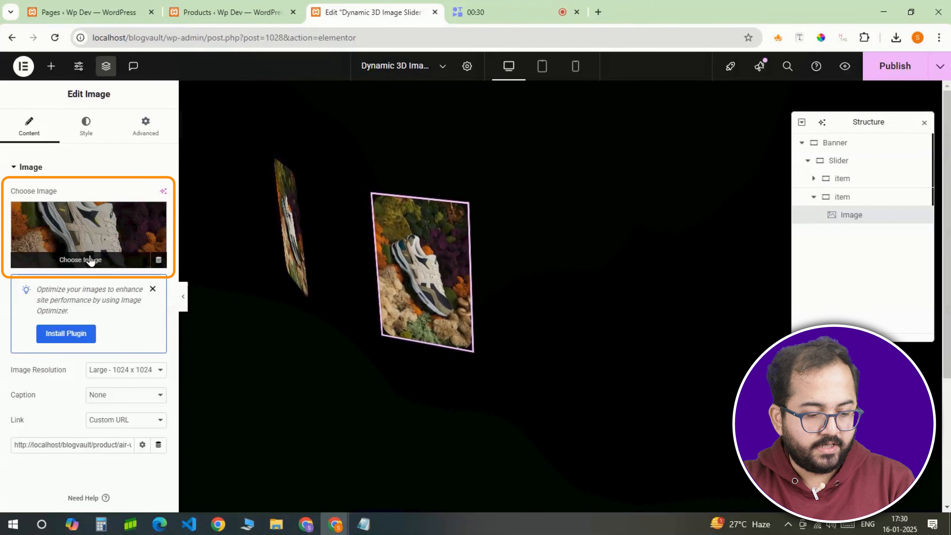
left_click(79, 259)
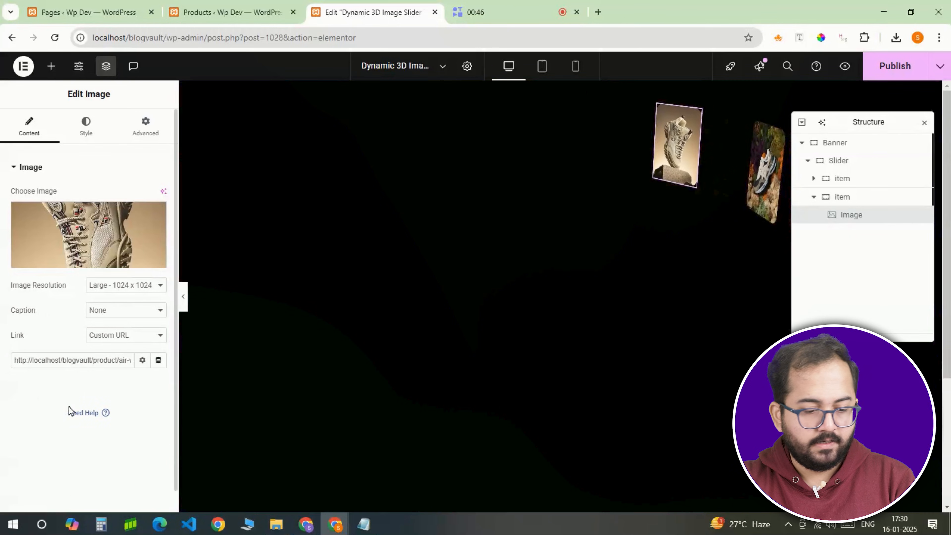
Step: Look up the AIR VICTORY TOUR product in the store's Products list to get its link
left_click(231, 12)
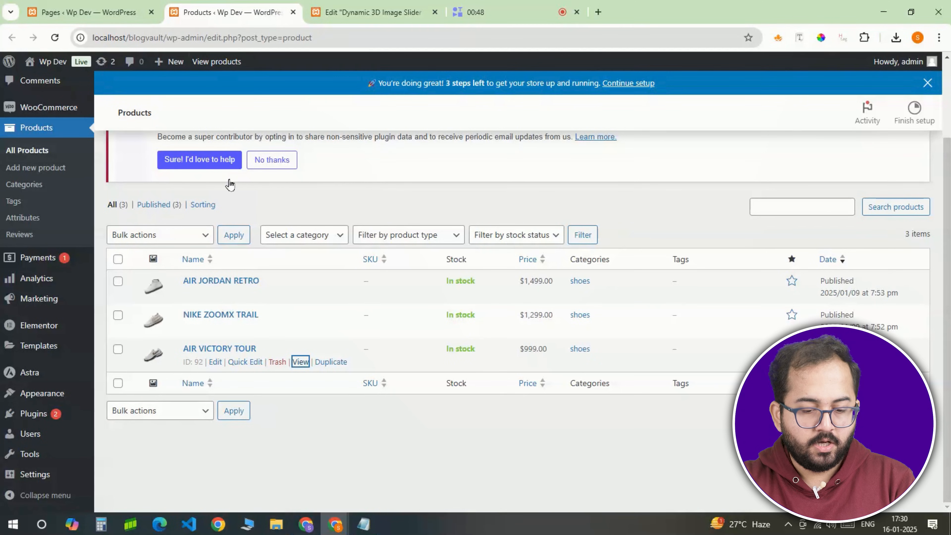
left_click(373, 11)
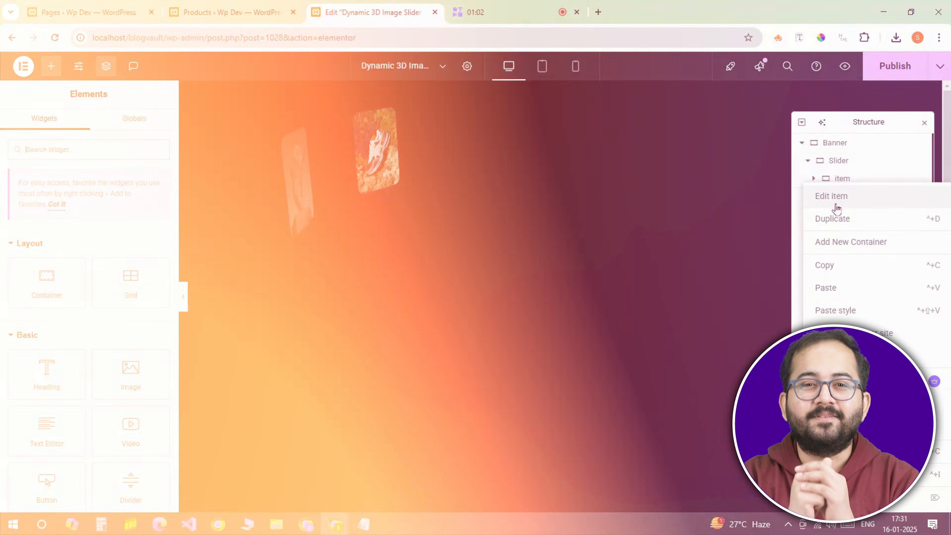
Step: Select the Banner container and start adding a Content container beneath the filled slider
left_click(832, 196)
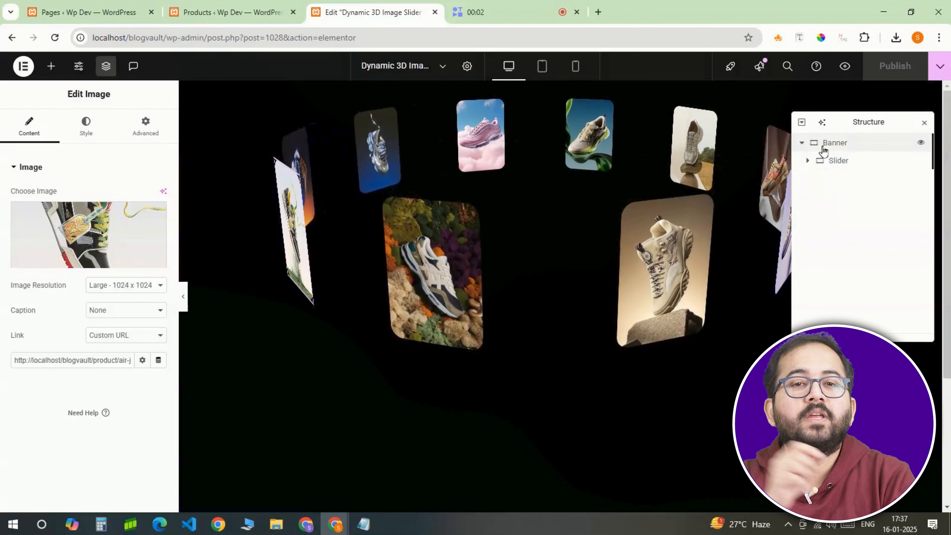
left_click(835, 143)
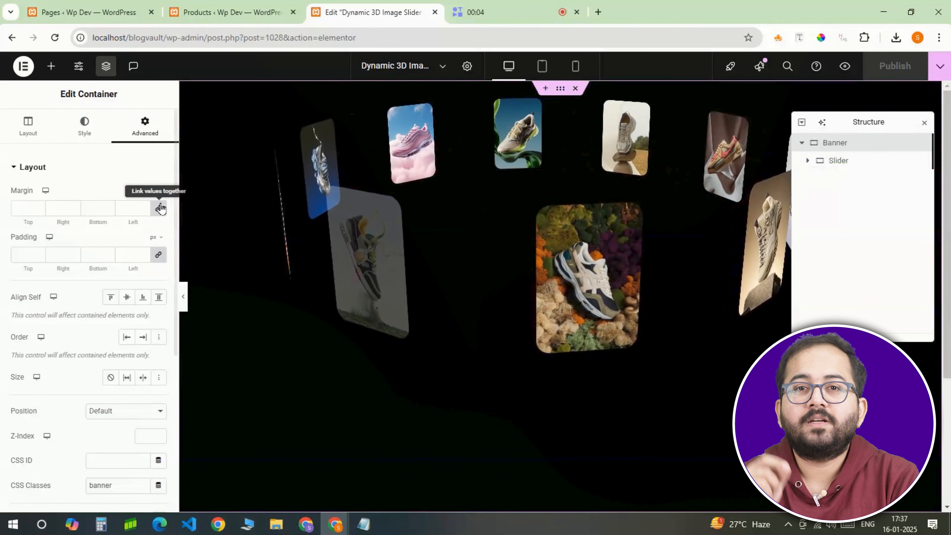
left_click(51, 66)
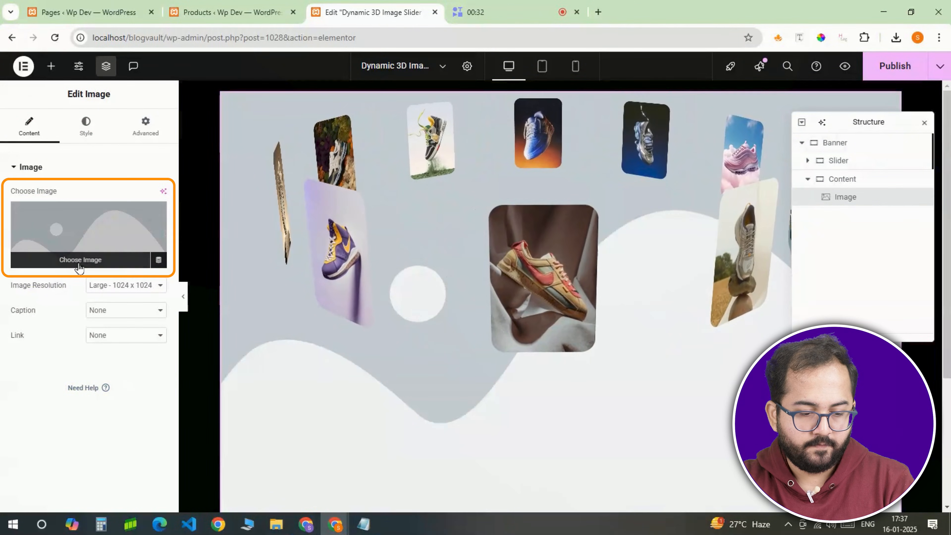
Step: Choose the athlete photo of a woman in a pink top for the Content image
left_click(79, 259)
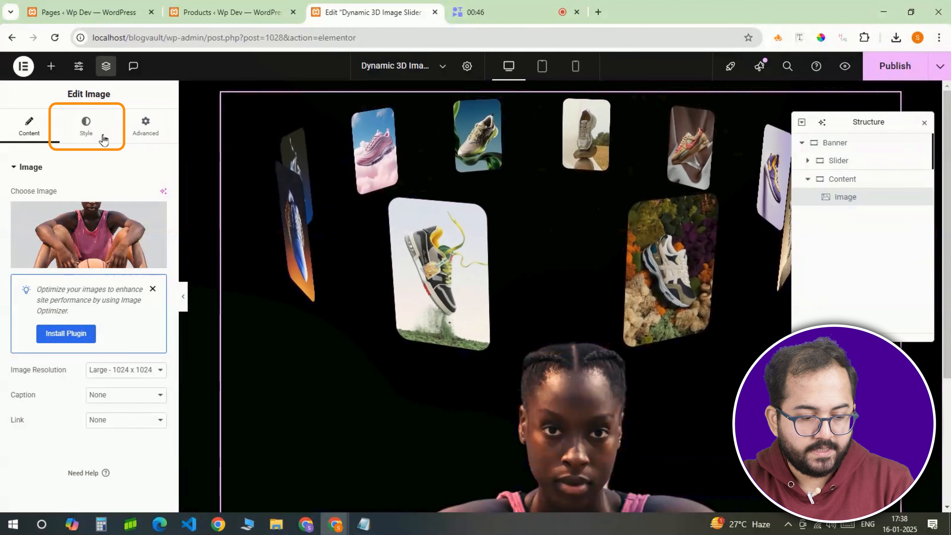
Step: Set the athlete image Width to 58% and give it a -110 top margin under the slider
left_click(85, 125)
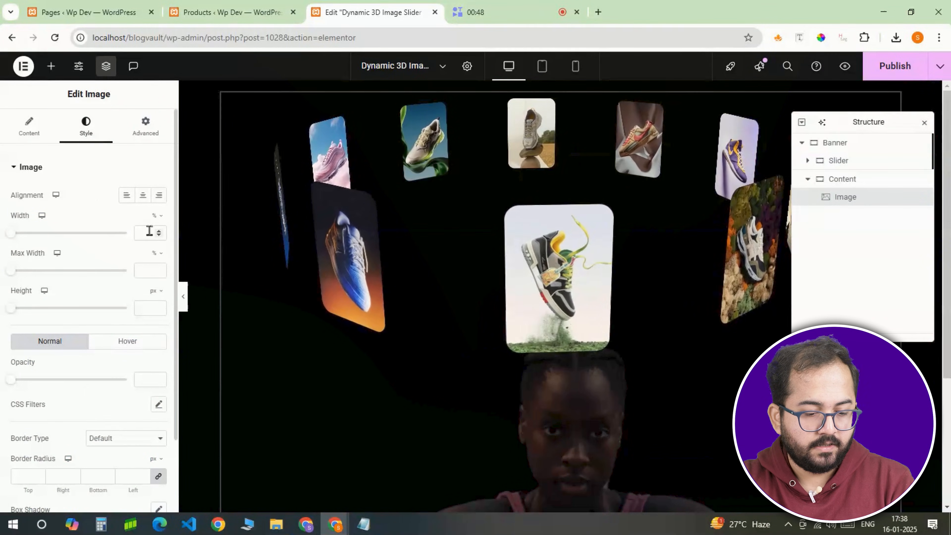
left_click_drag(11, 232, 71, 233)
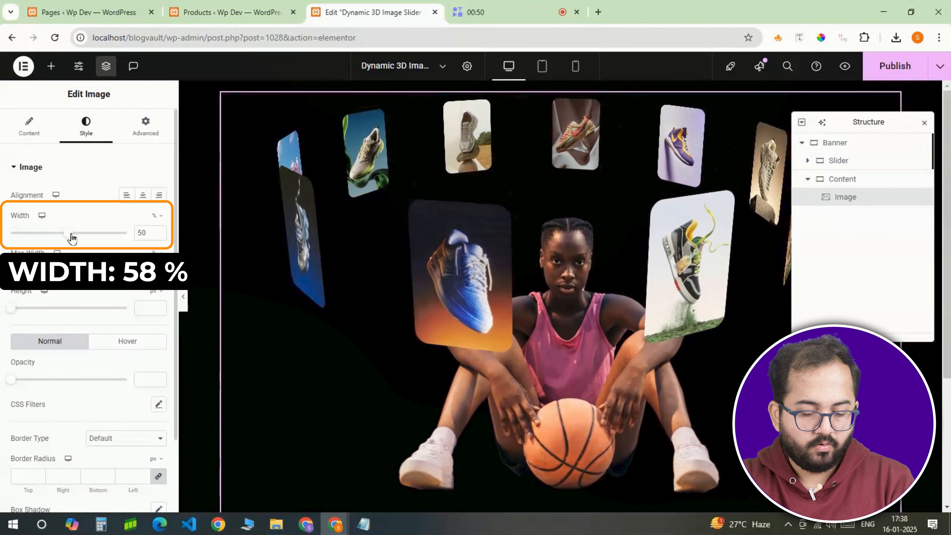
left_click_drag(70, 232, 78, 232)
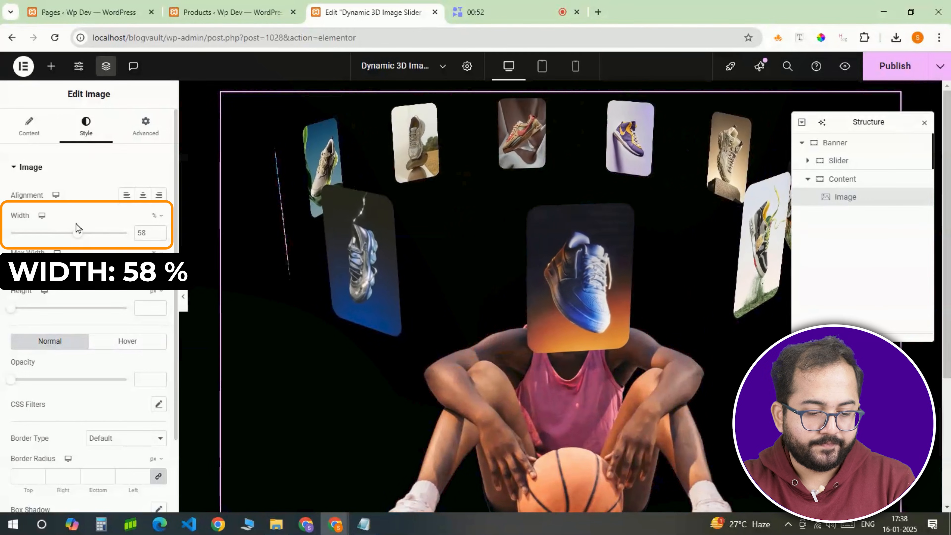
left_click(145, 125)
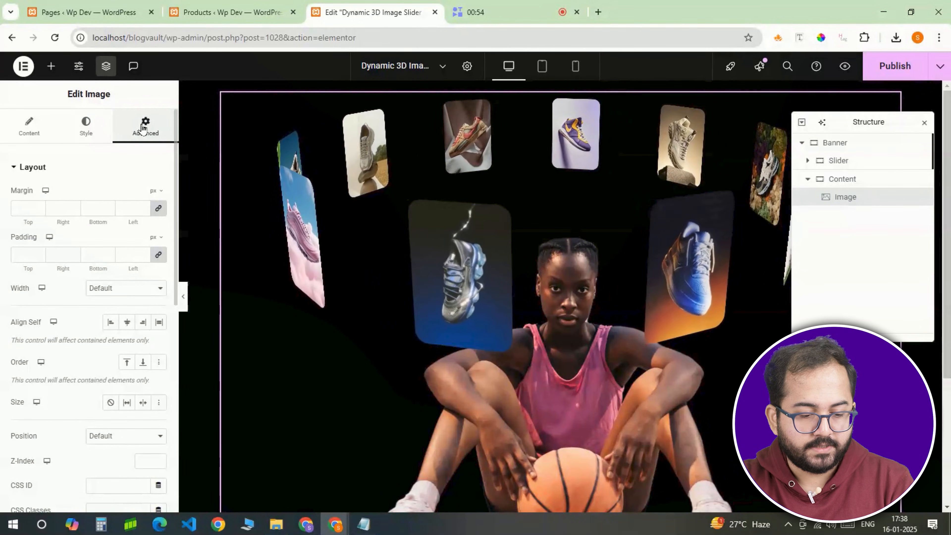
type("-110")
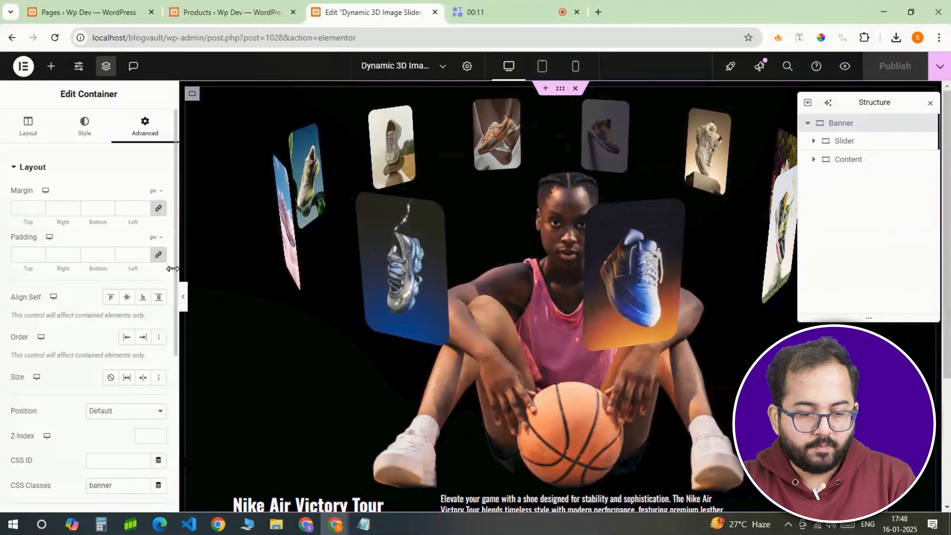
Step: Change the Banner custom CSS .slider width from 130px to 160px to enlarge the shoe cards
scroll("down", 3)
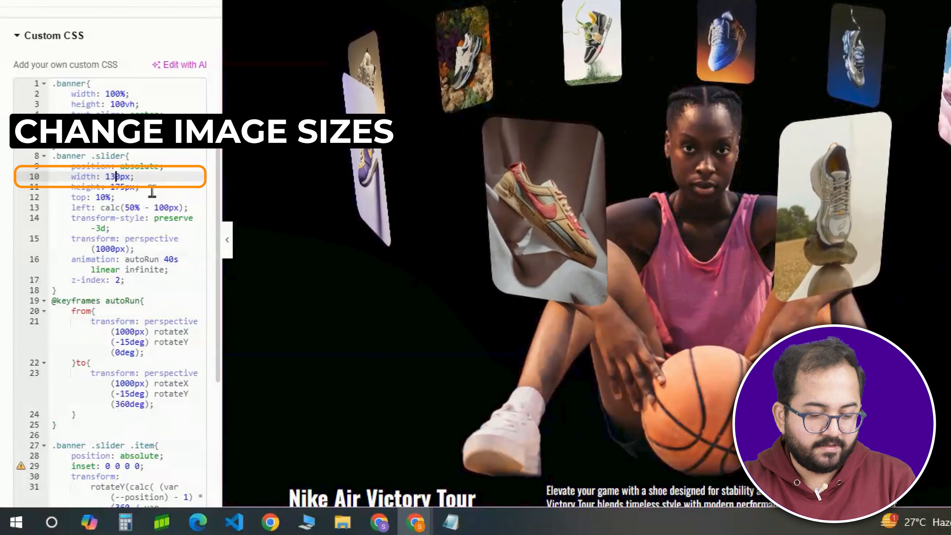
type("160")
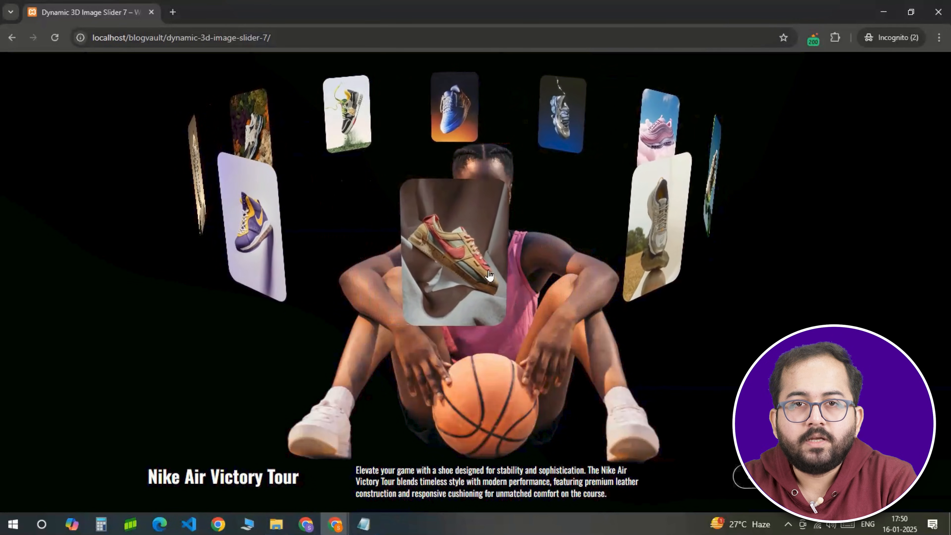
Step: Follow a rotating shoe card's link to the AIR JORDAN RETRO product page at $1,499.00
left_click(452, 251)
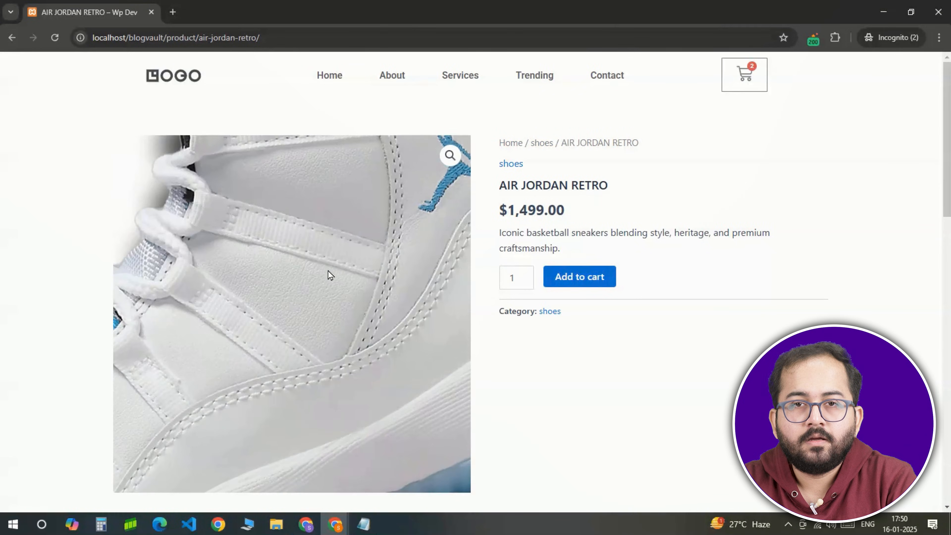